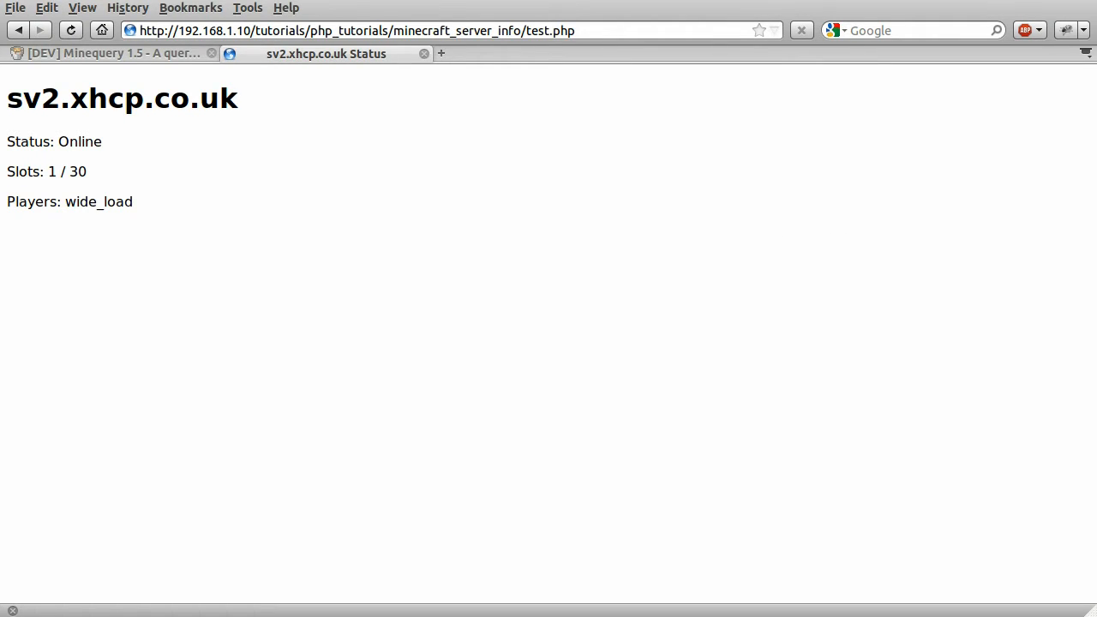
mouse_move(300, 261)
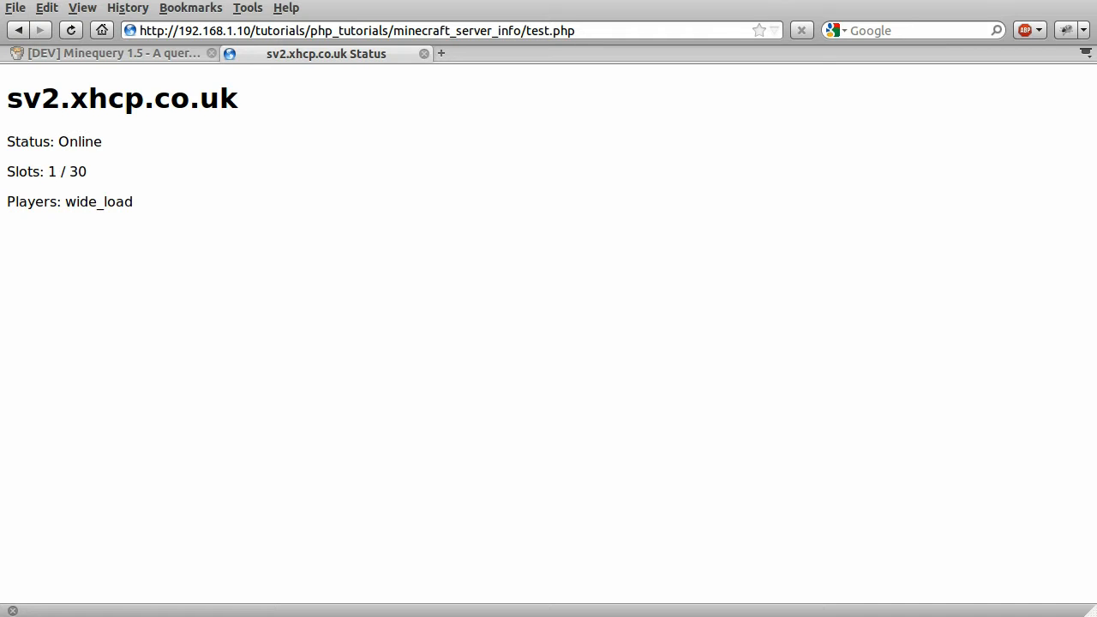
mouse_move(300, 262)
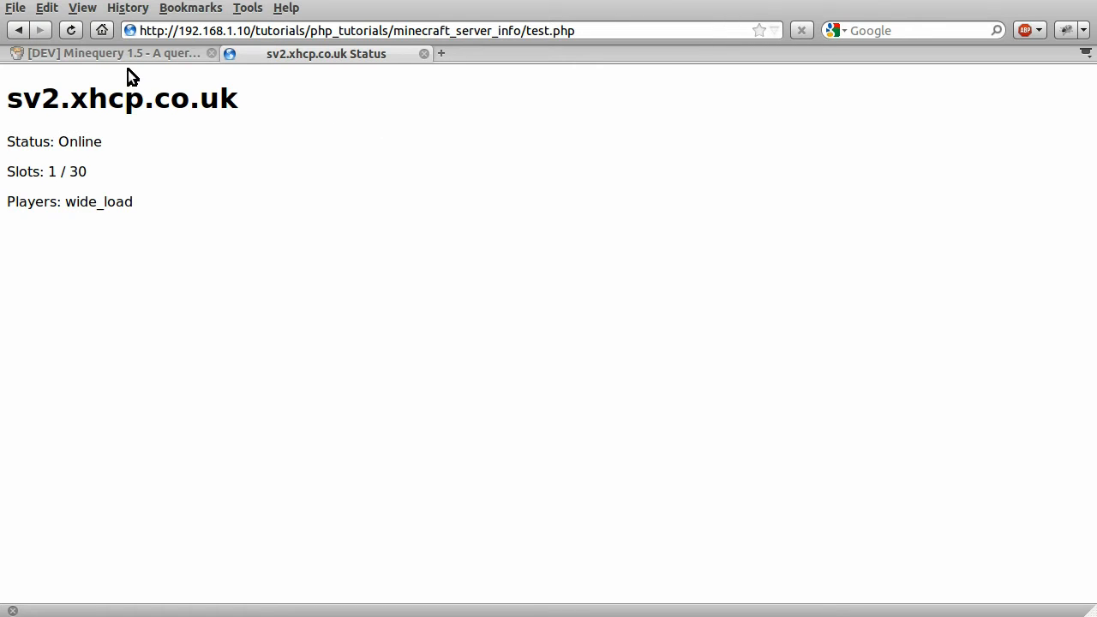
- Visit the Minequery forum thread, then reload the status page showing 0 / 30 slots, no players
left_click(111, 54)
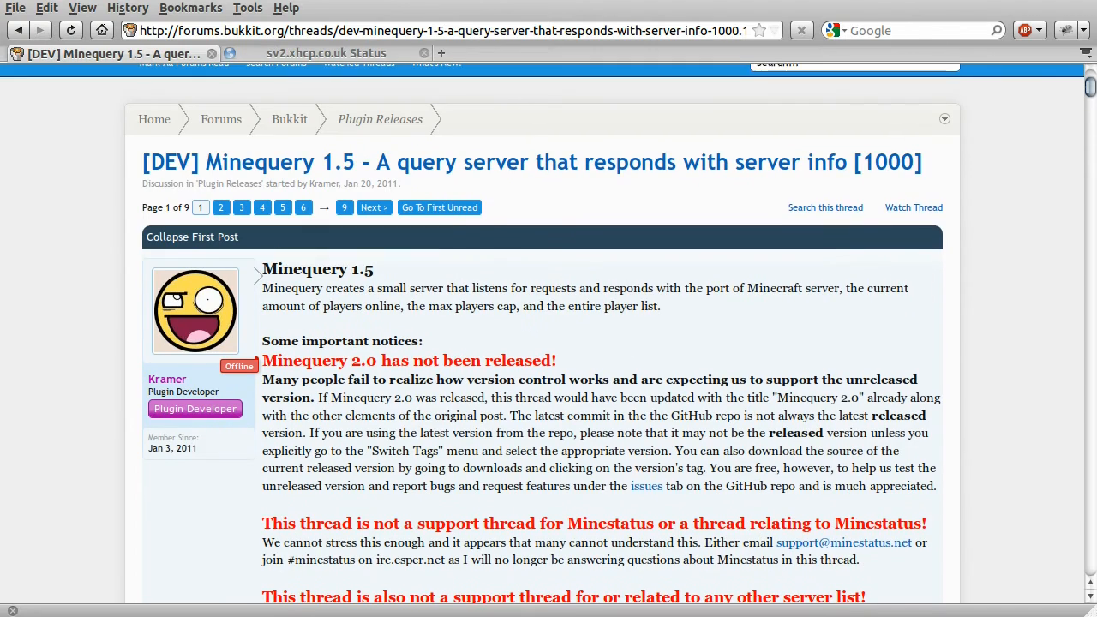
mouse_move(416, 246)
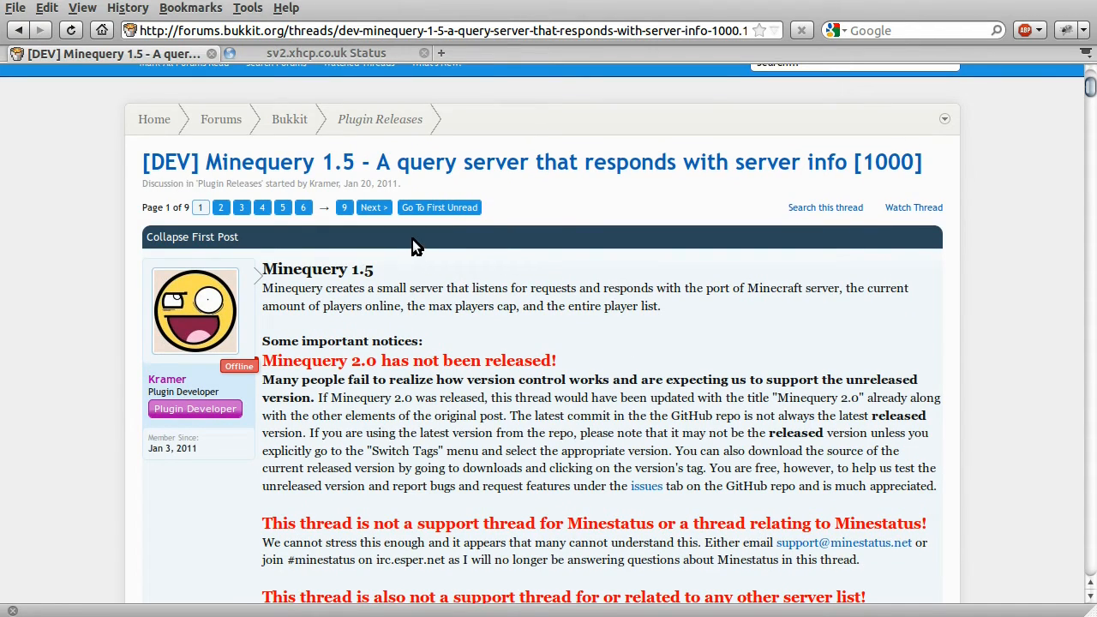
mouse_move(480, 251)
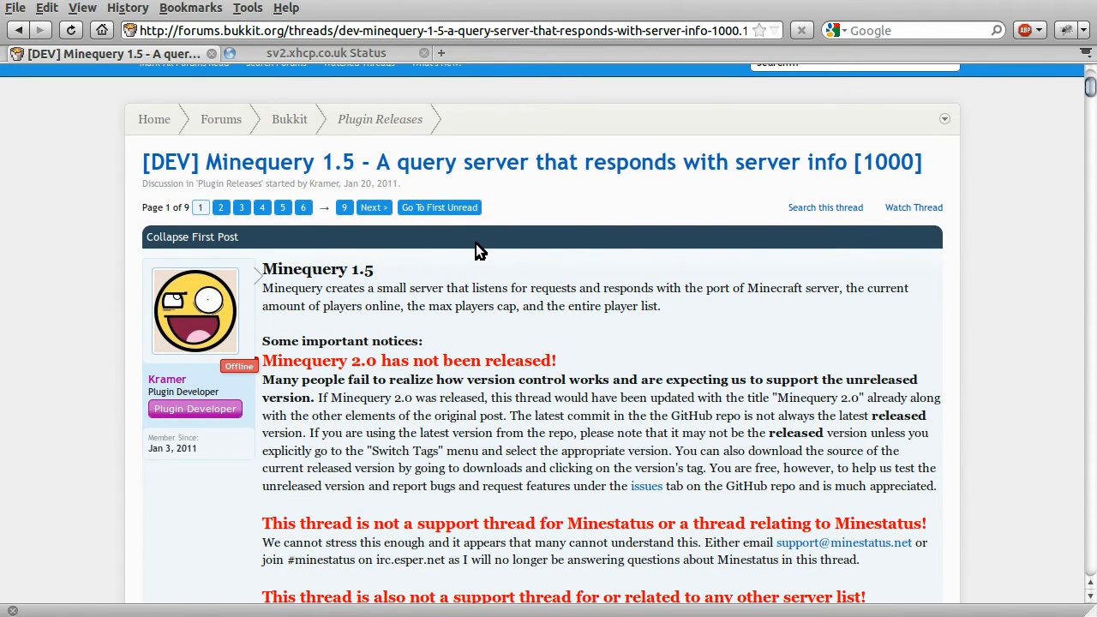
mouse_move(409, 187)
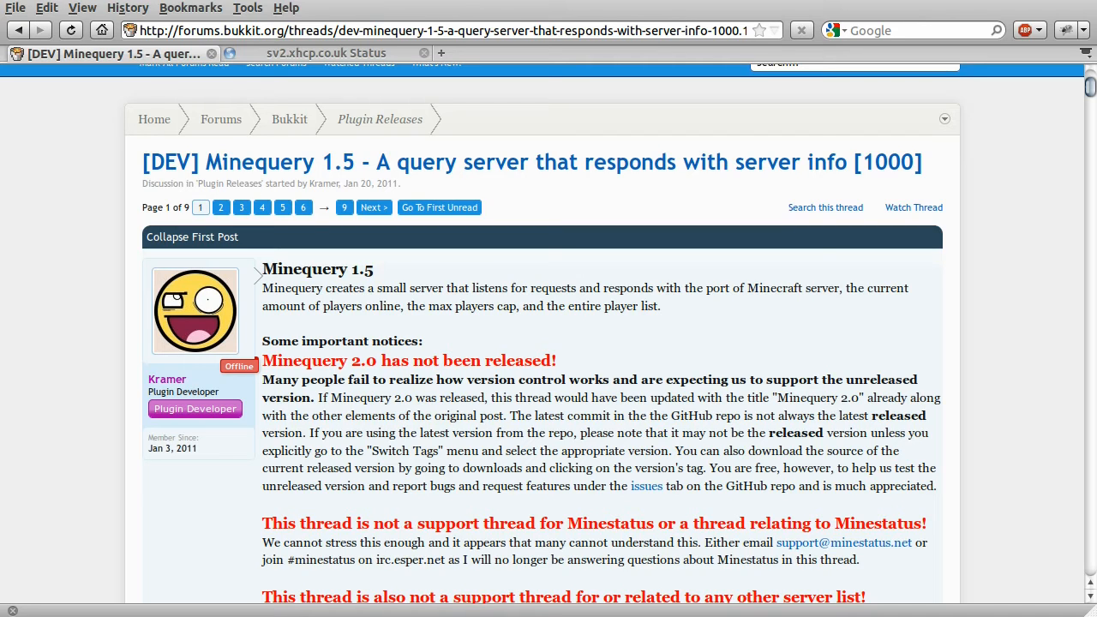
mouse_move(416, 144)
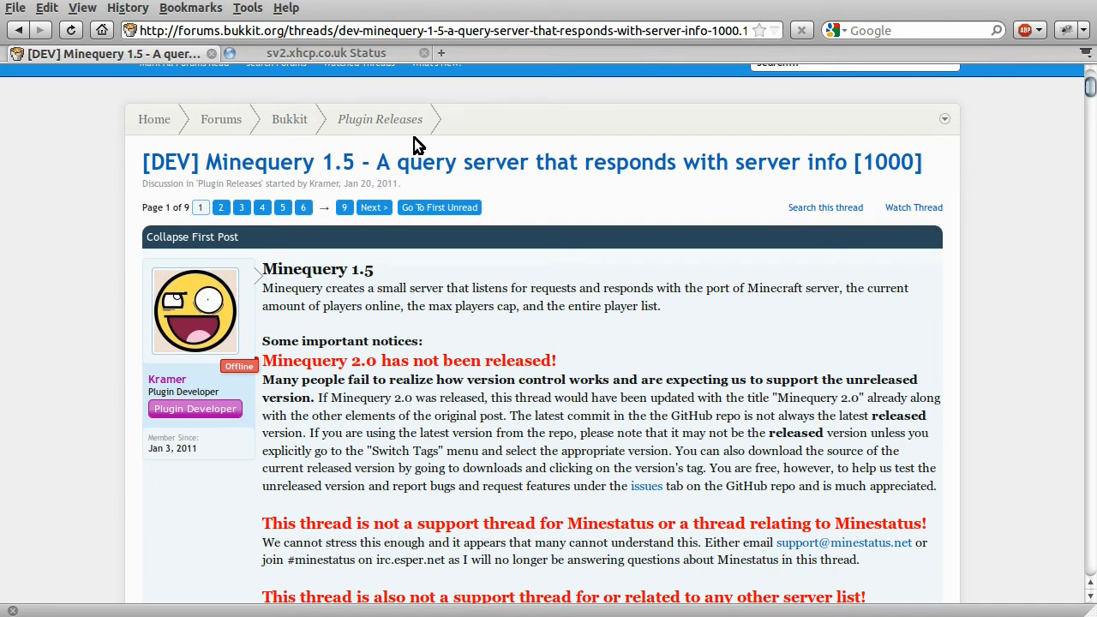
mouse_move(352, 56)
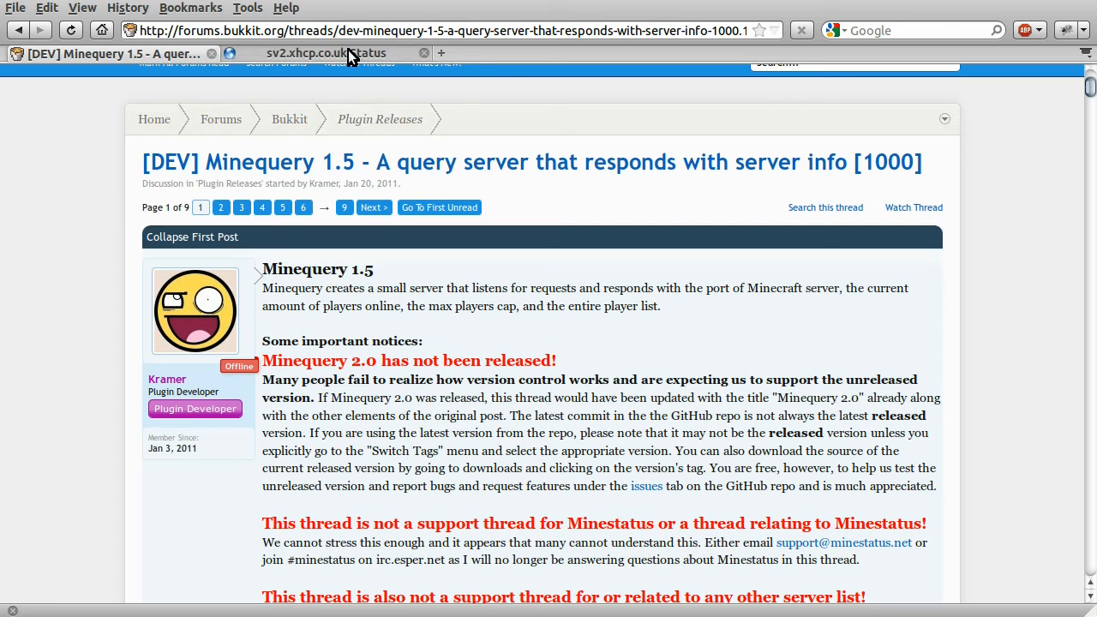
mouse_move(349, 55)
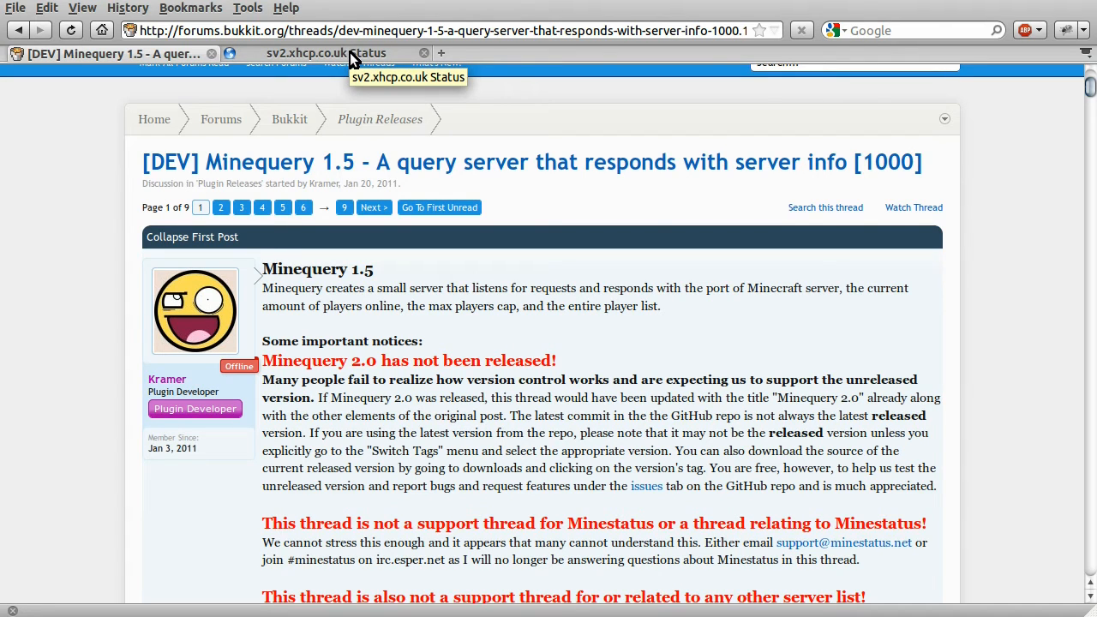
left_click(325, 54)
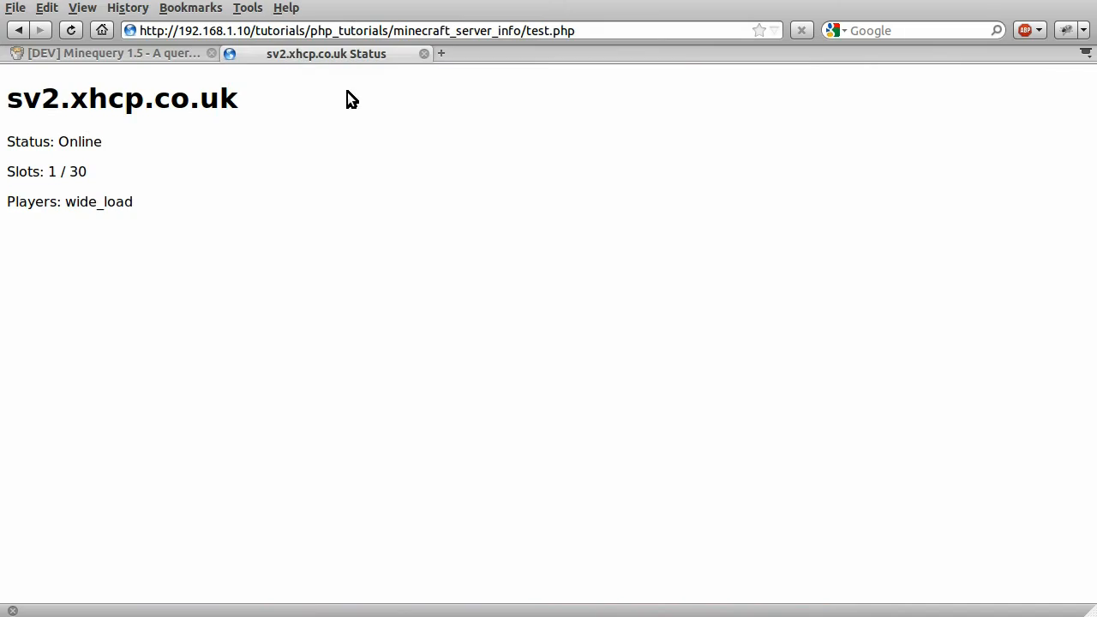
mouse_move(264, 105)
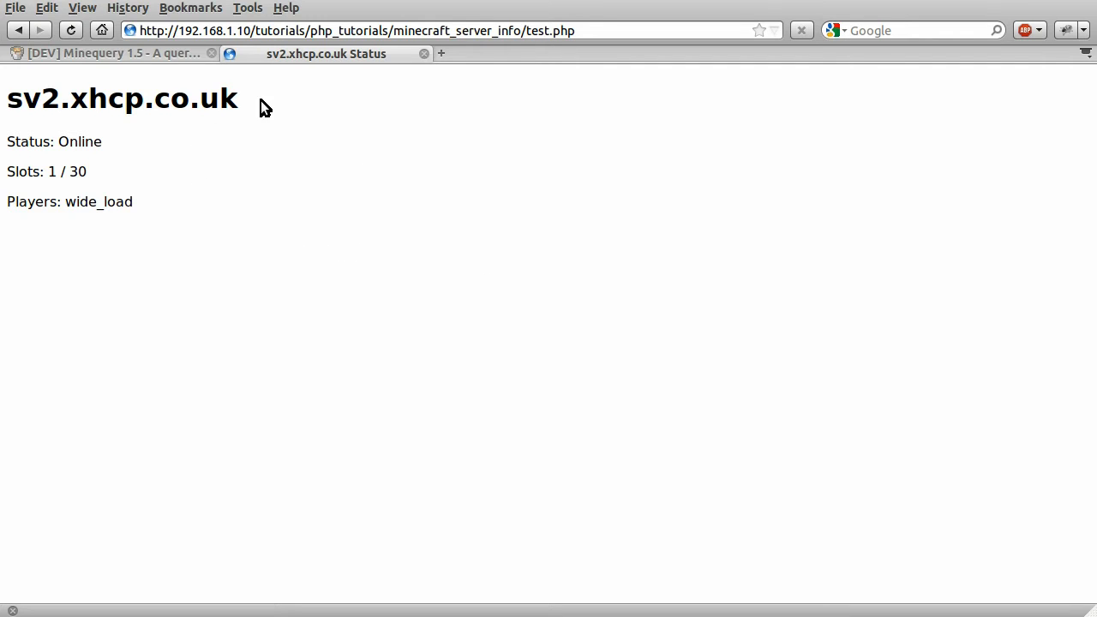
mouse_move(277, 192)
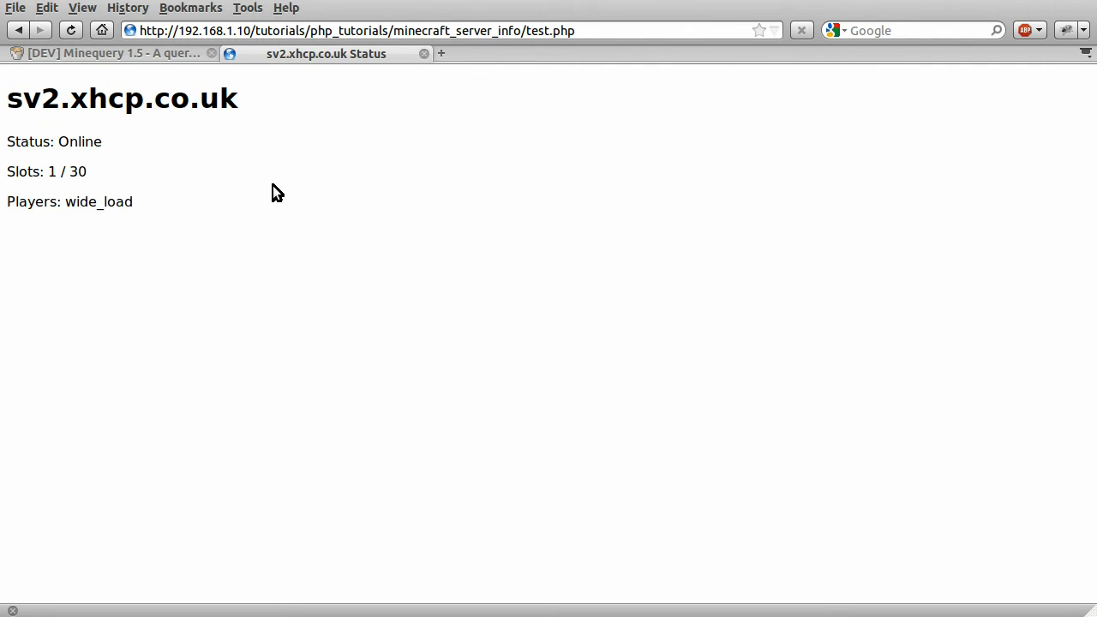
mouse_move(147, 153)
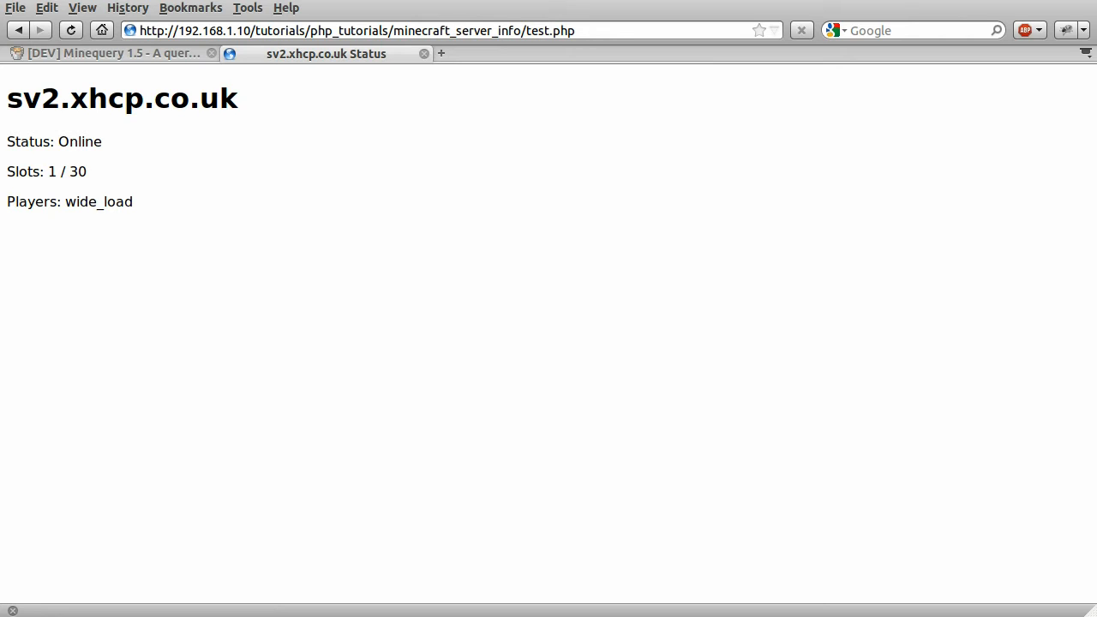
left_click(70, 30)
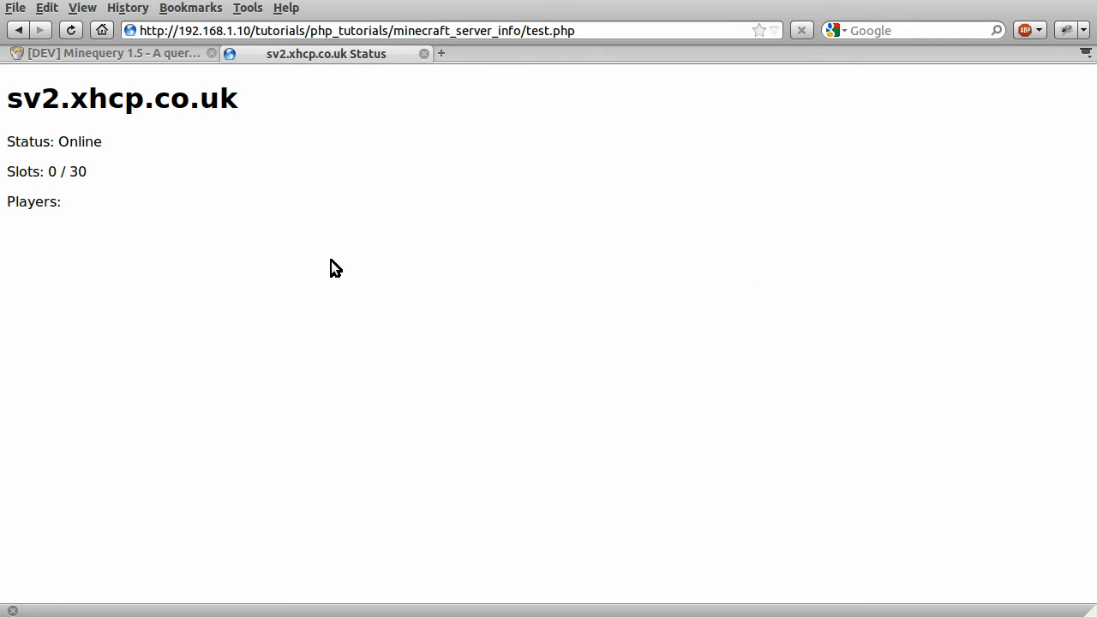
mouse_move(70, 201)
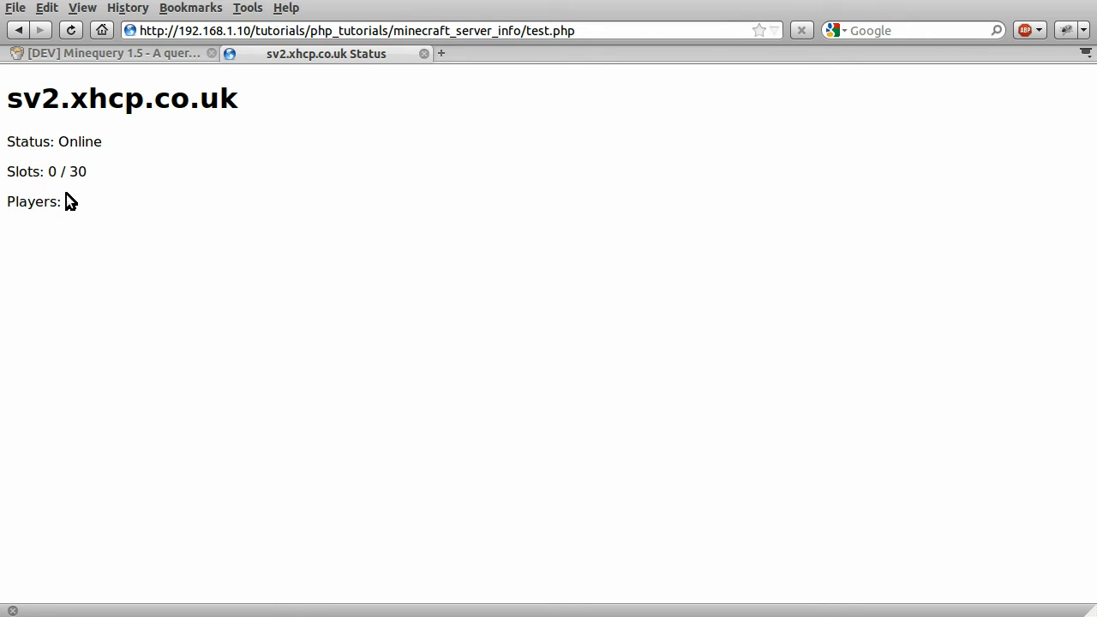
mouse_move(164, 254)
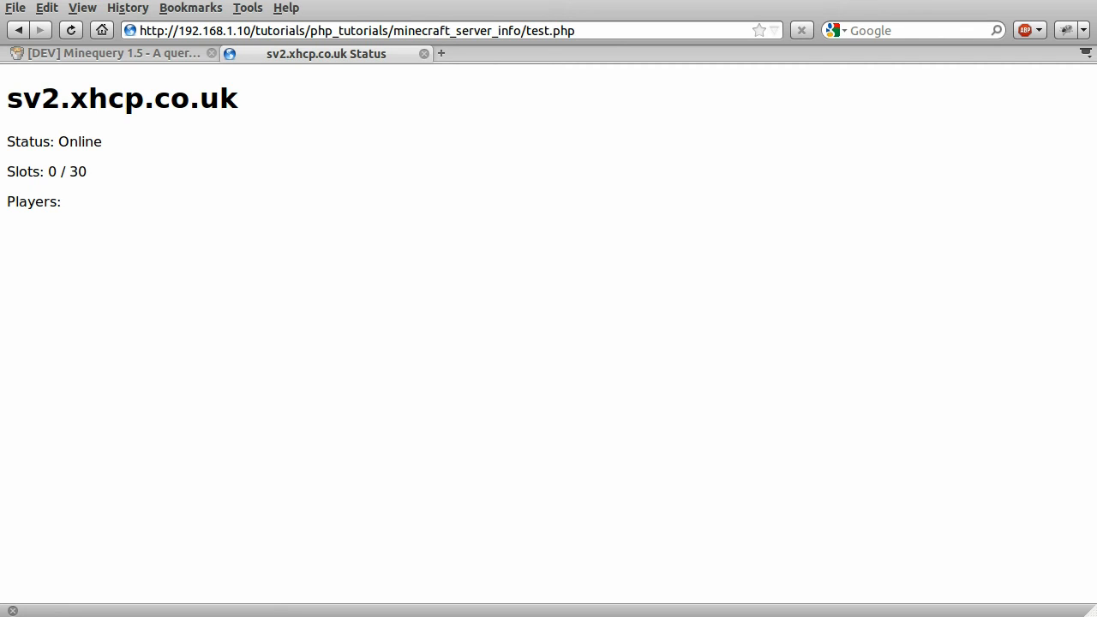
mouse_move(97, 253)
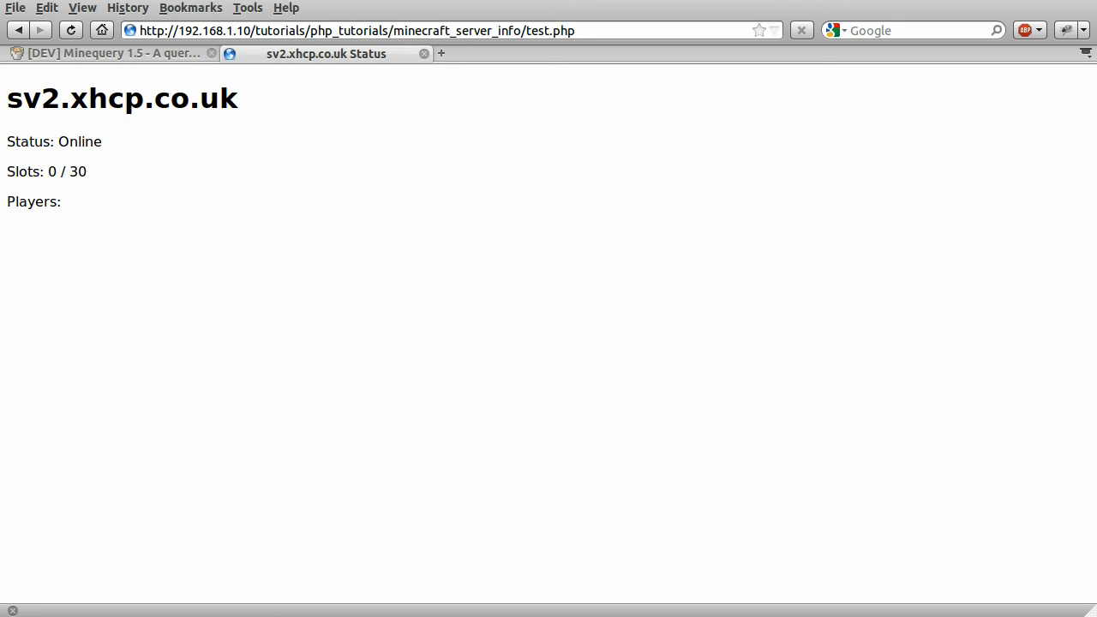
mouse_move(261, 309)
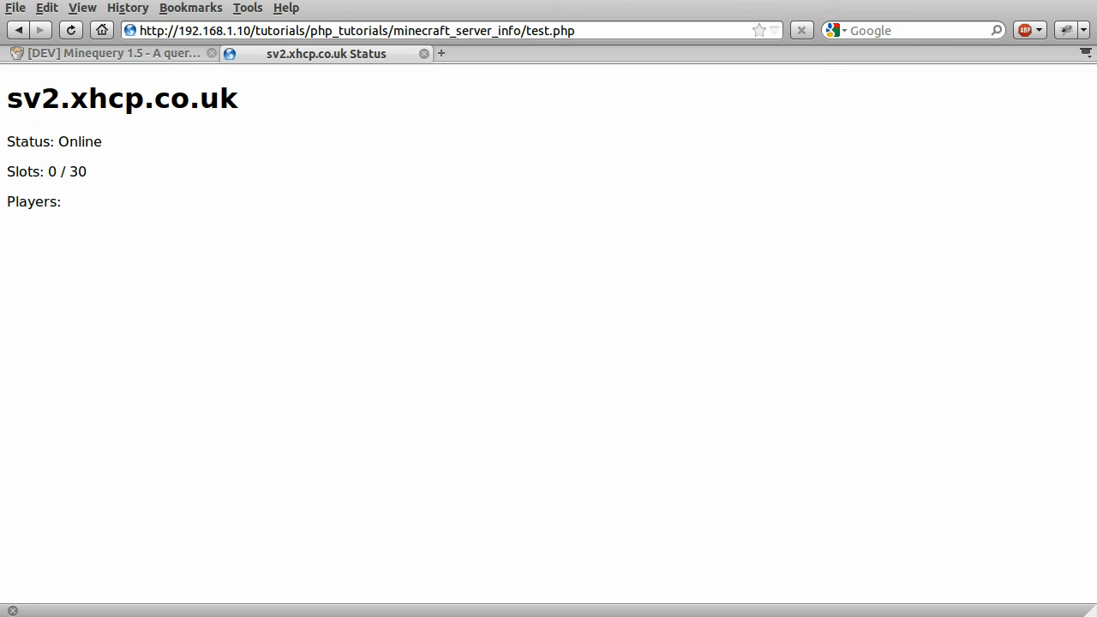
mouse_move(244, 275)
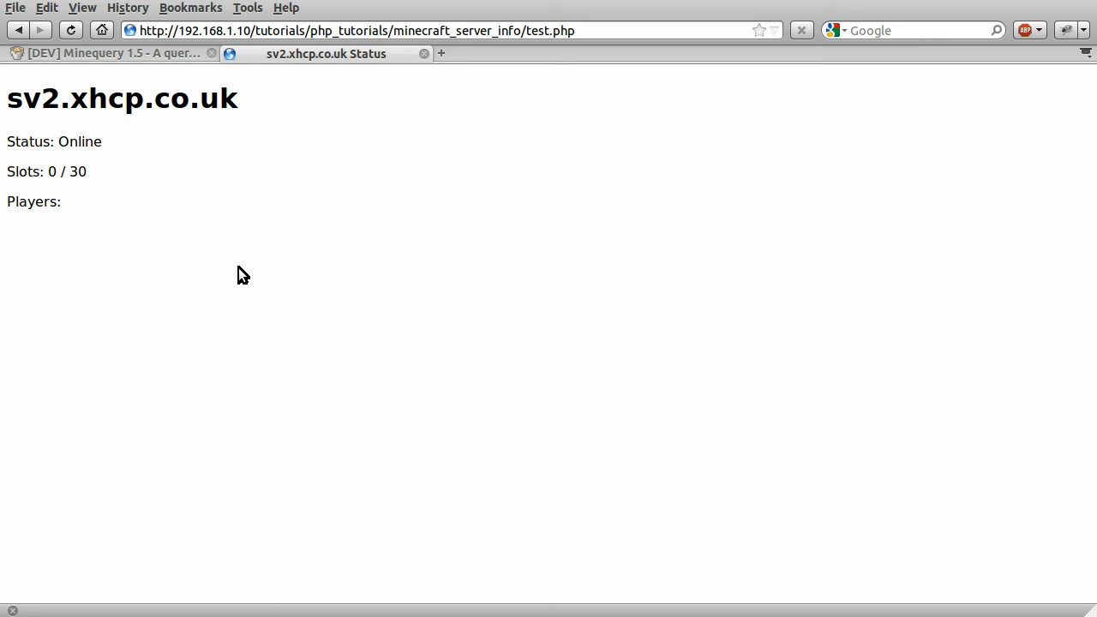